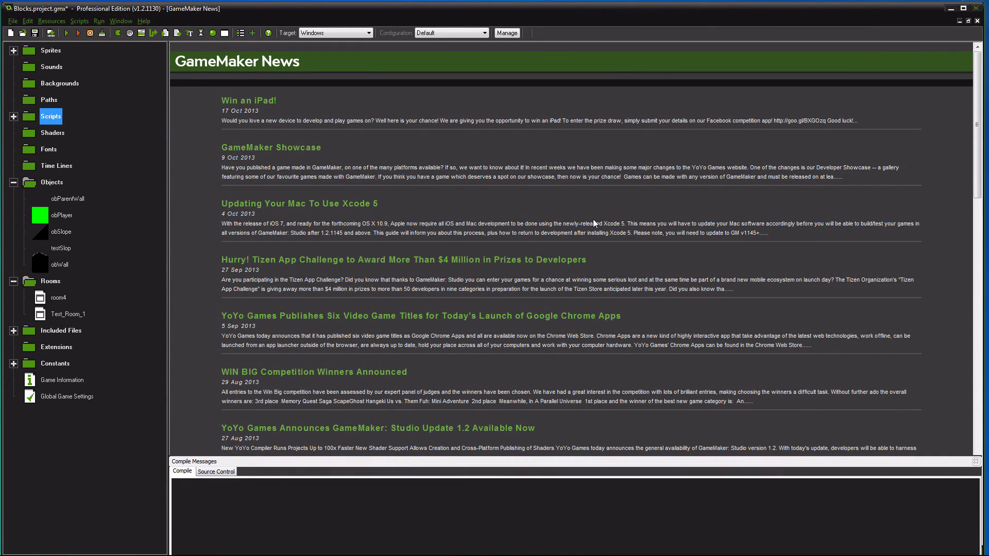
pyautogui.moveTo(446, 42)
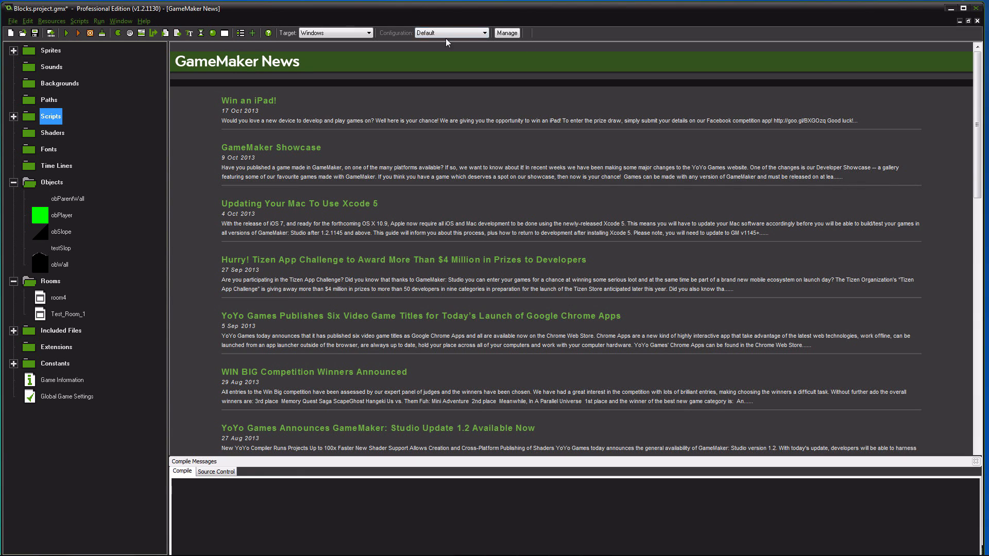
pyautogui.moveTo(609, 249)
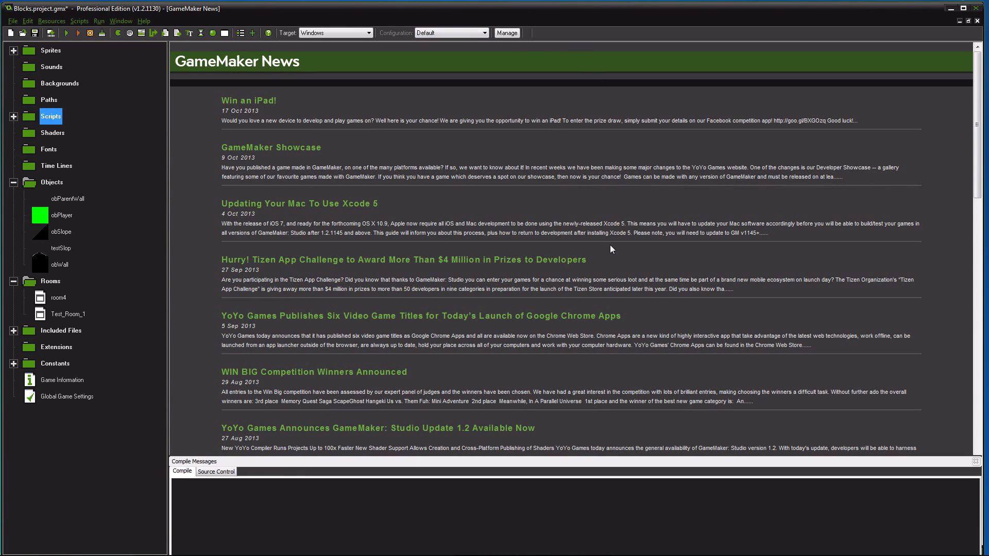
pyautogui.moveTo(258, 216)
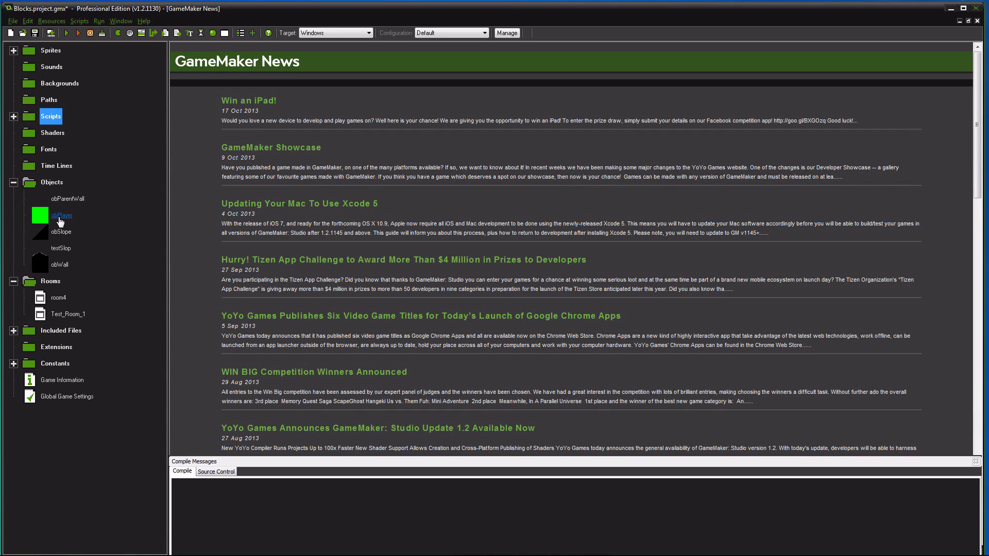
# Step: Show the Movement and Gravity_and_Collisions actions in obPlayer's Step event
pyautogui.doubleClick(61, 216)
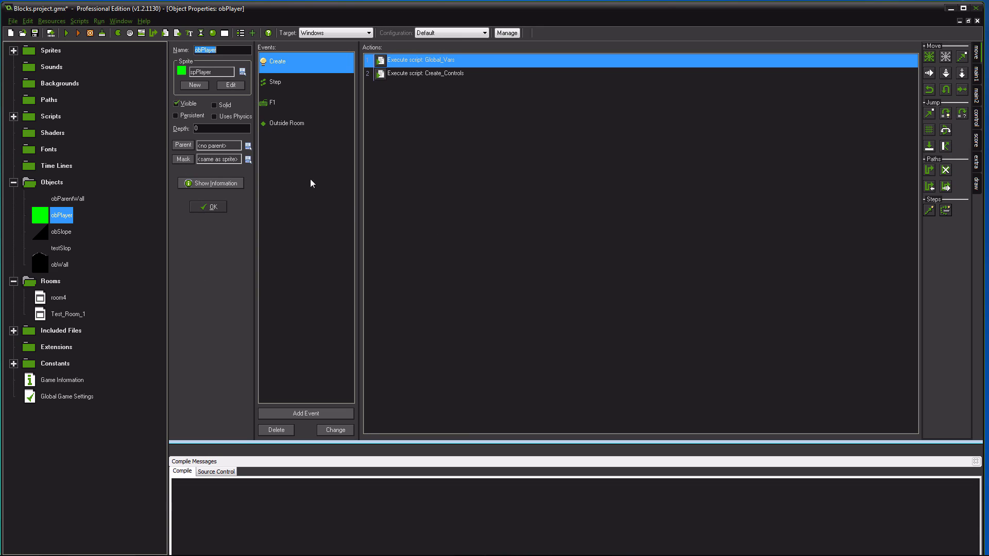
pyautogui.moveTo(281, 94)
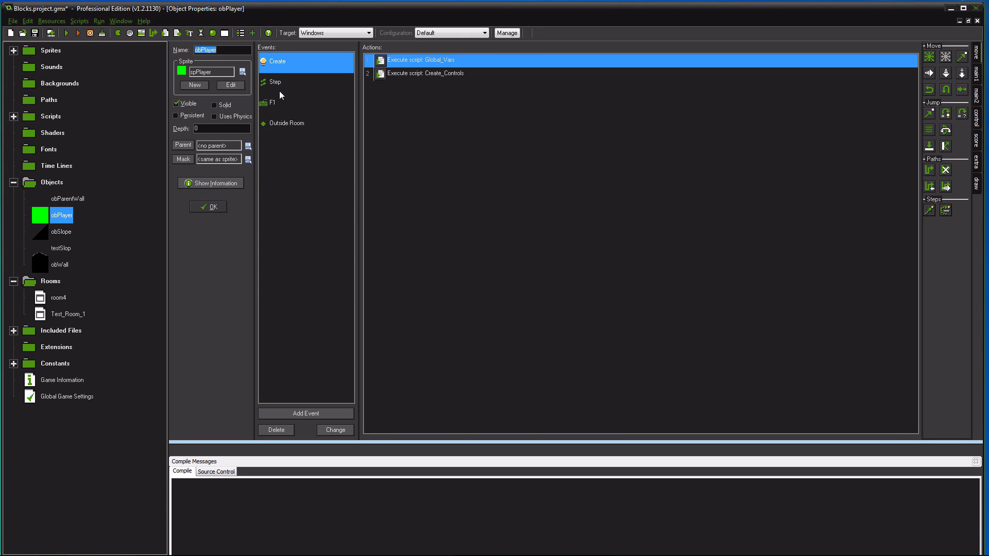
pyautogui.moveTo(255, 142)
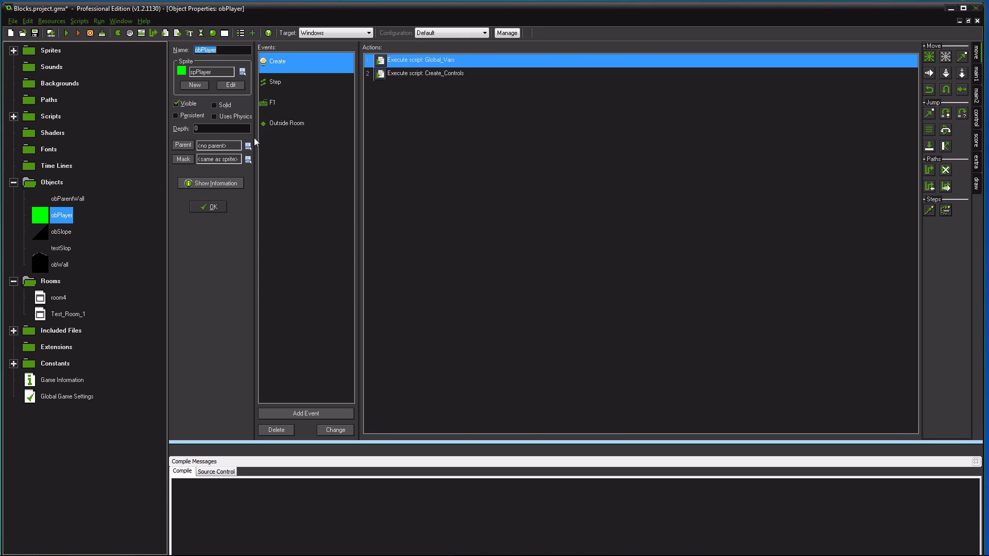
pyautogui.click(274, 82)
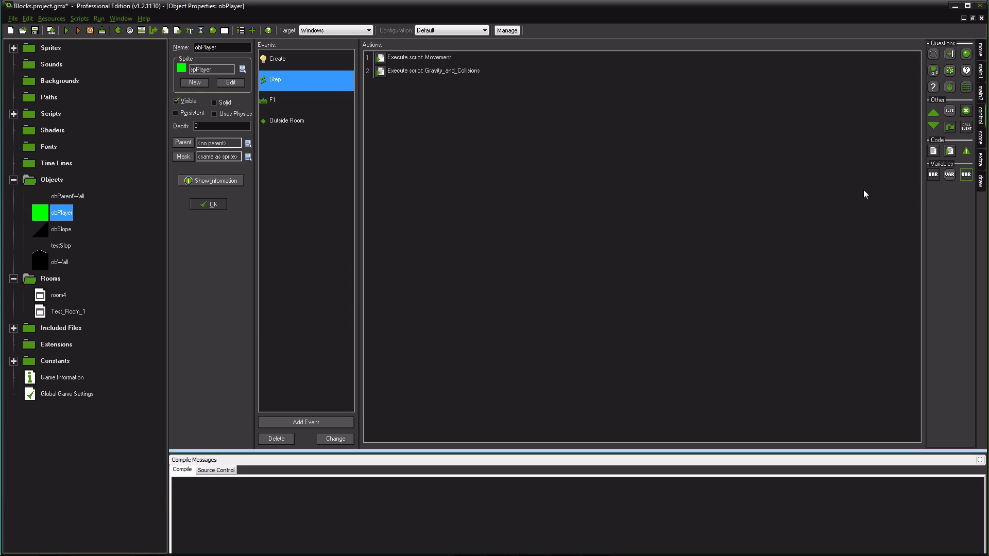
# Step: Add a code action with gravity=5; to obPlayer's Step event
pyautogui.doubleClick(418, 56)
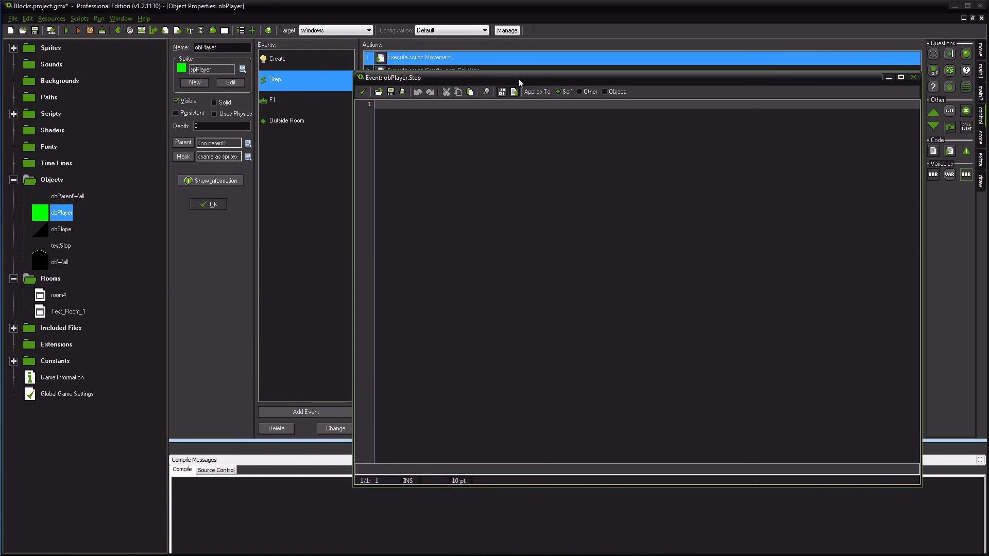
pyautogui.write('gra')
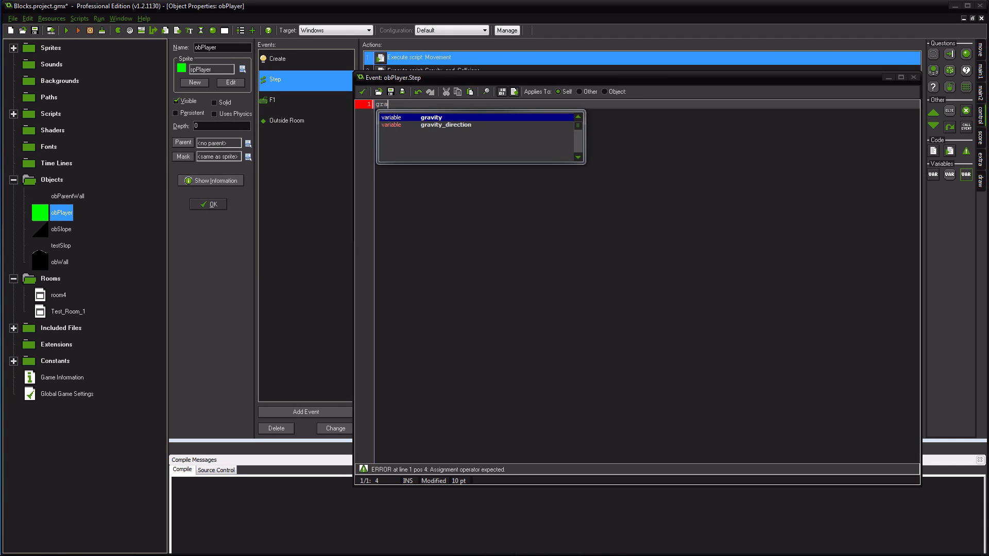
pyautogui.write('gravity')
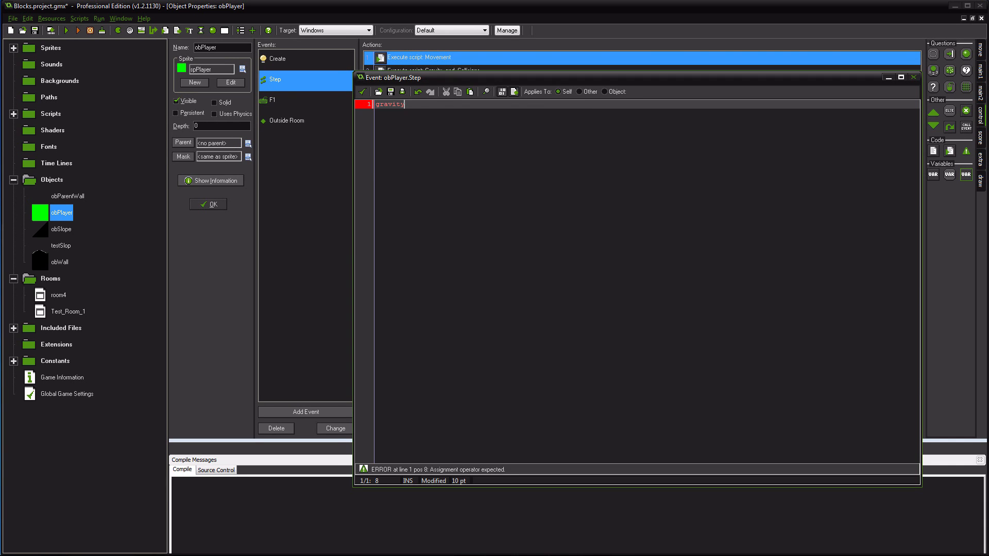
pyautogui.write('=5;')
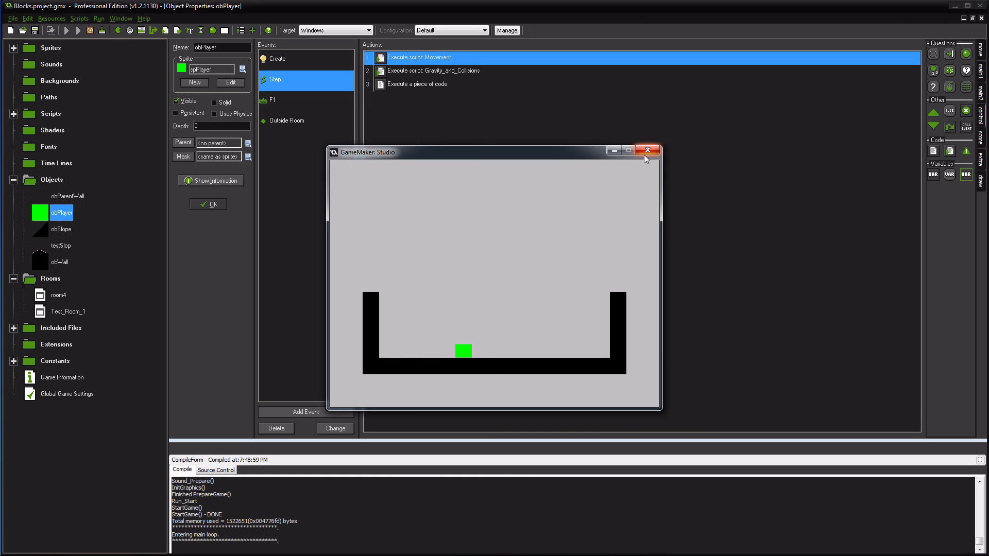
# Step: Close the running game window after the test
pyautogui.click(646, 150)
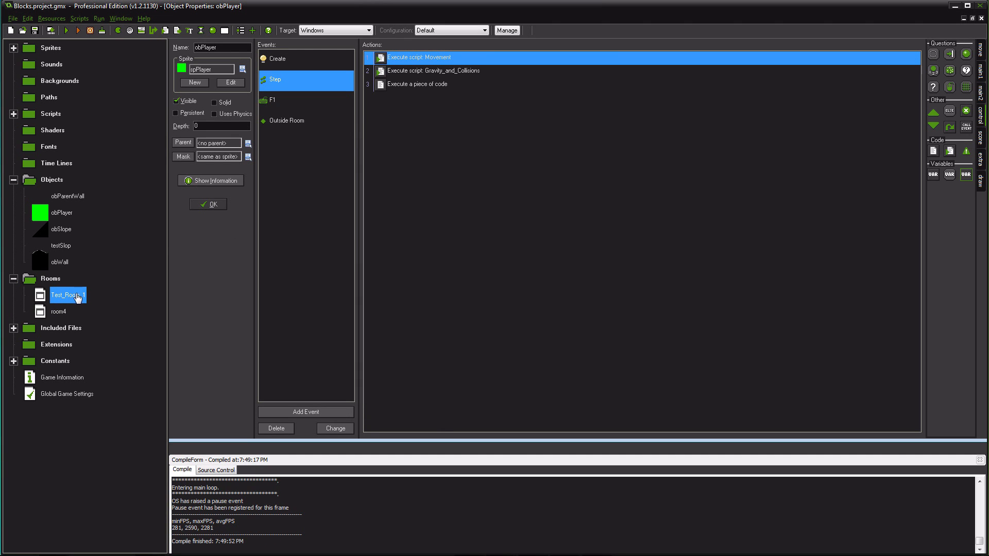
pyautogui.moveTo(269, 124)
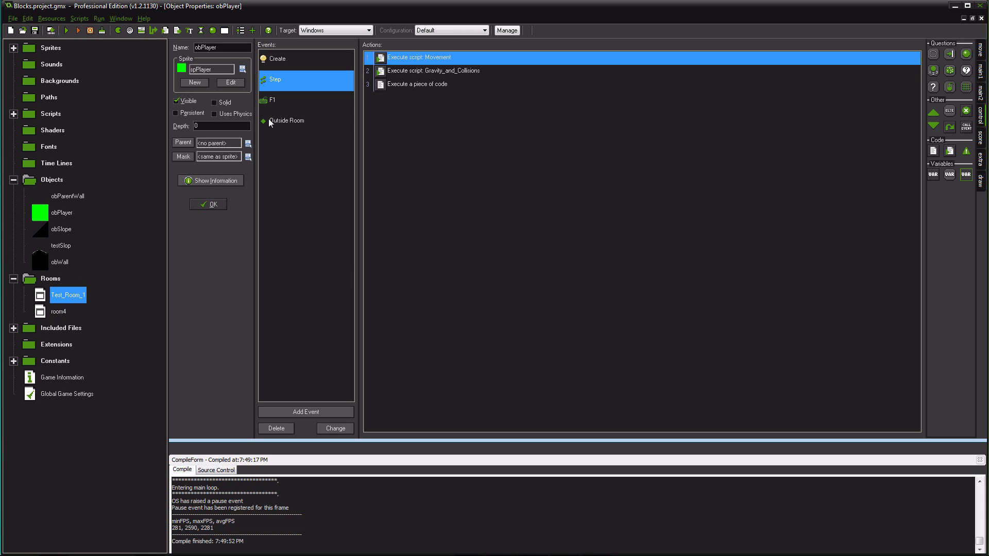
# Step: Cut the gravity code action from obPlayer's Step event, leaving the two script actions
pyautogui.click(61, 212)
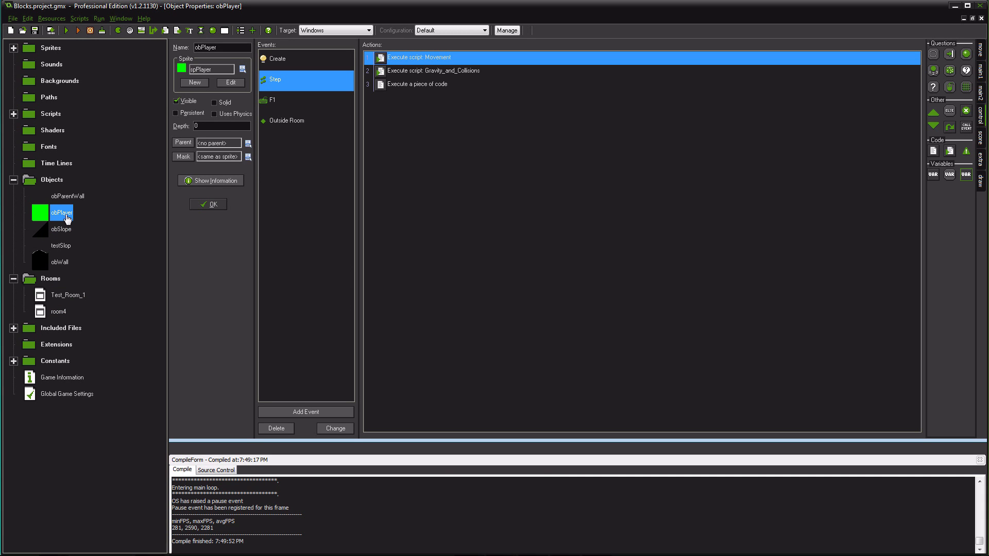
pyautogui.rightClick(416, 83)
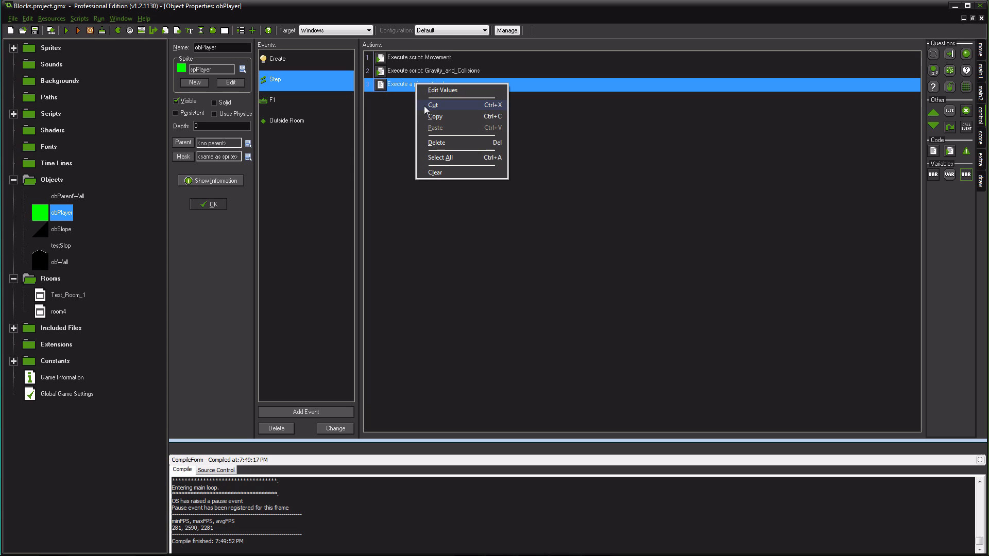
pyautogui.click(434, 106)
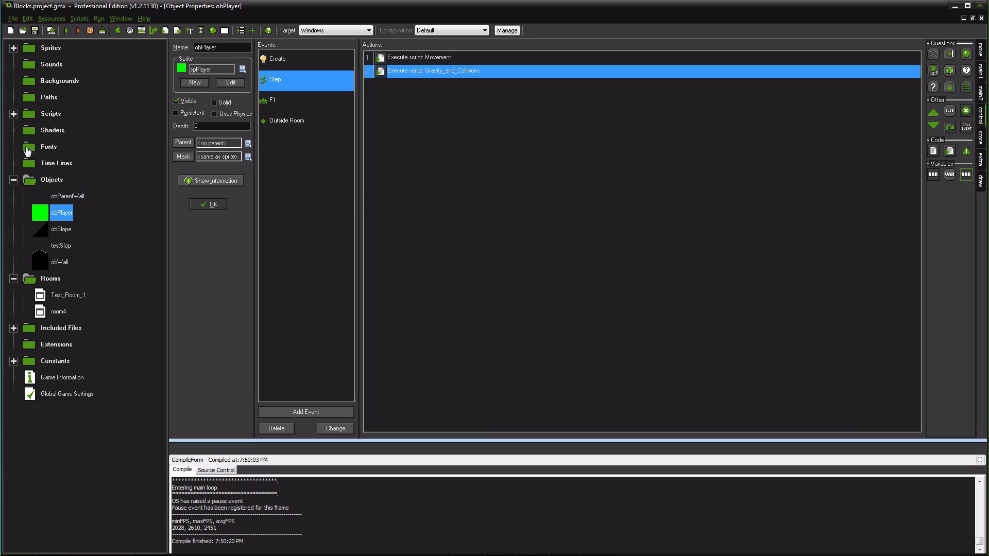
# Step: Create and delete an empty script4, then bring up the Gravity_and_Collisions script for editing
pyautogui.click(29, 113)
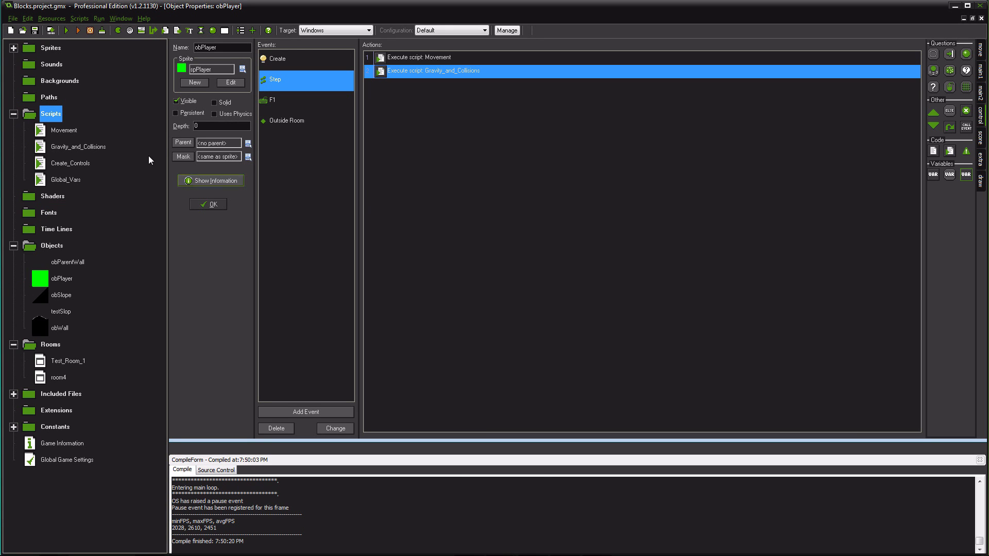
pyautogui.rightClick(51, 113)
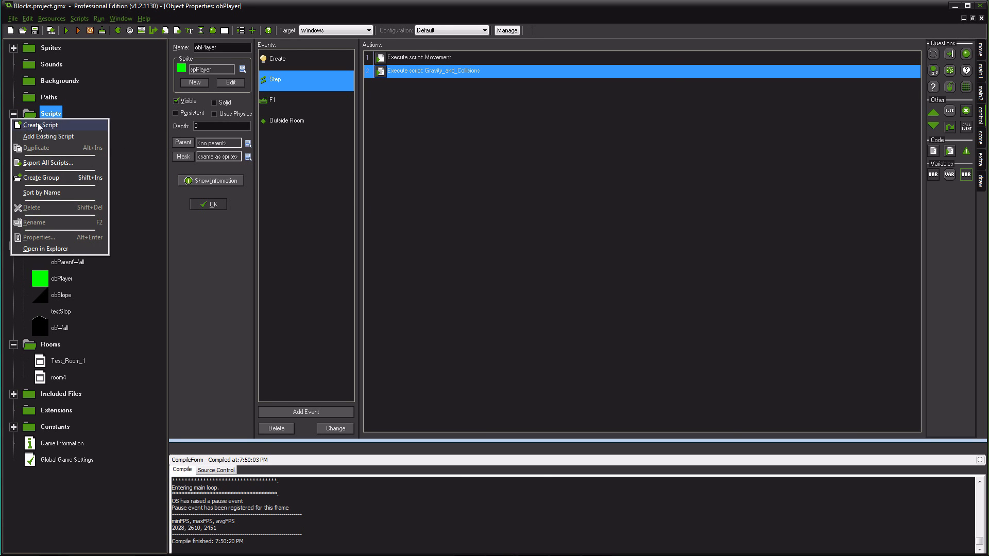
pyautogui.click(39, 124)
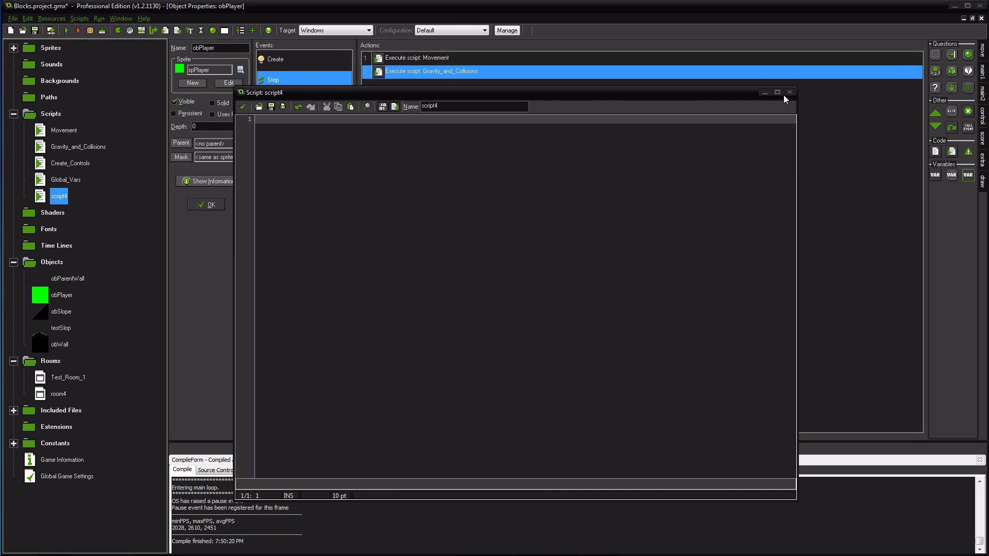
pyautogui.click(789, 91)
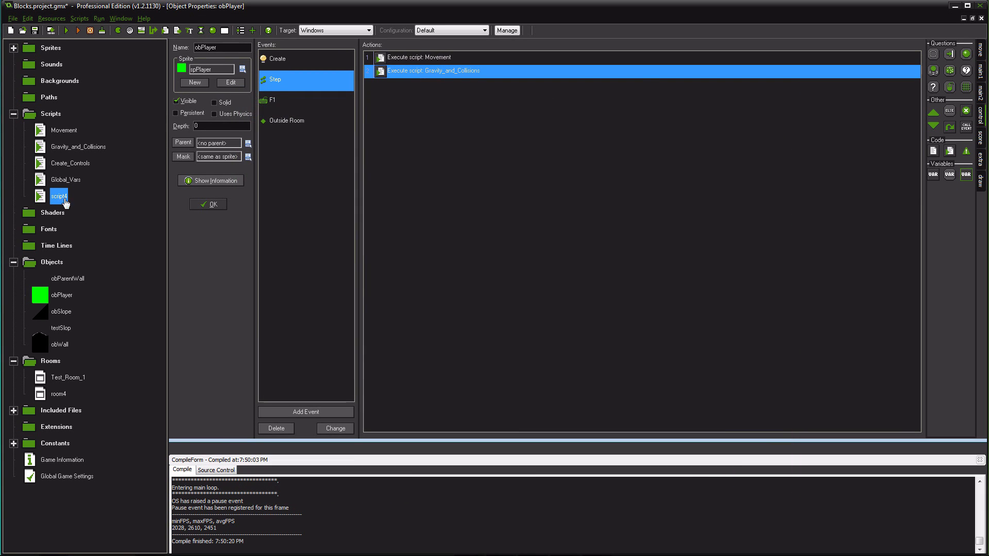
pyautogui.rightClick(59, 195)
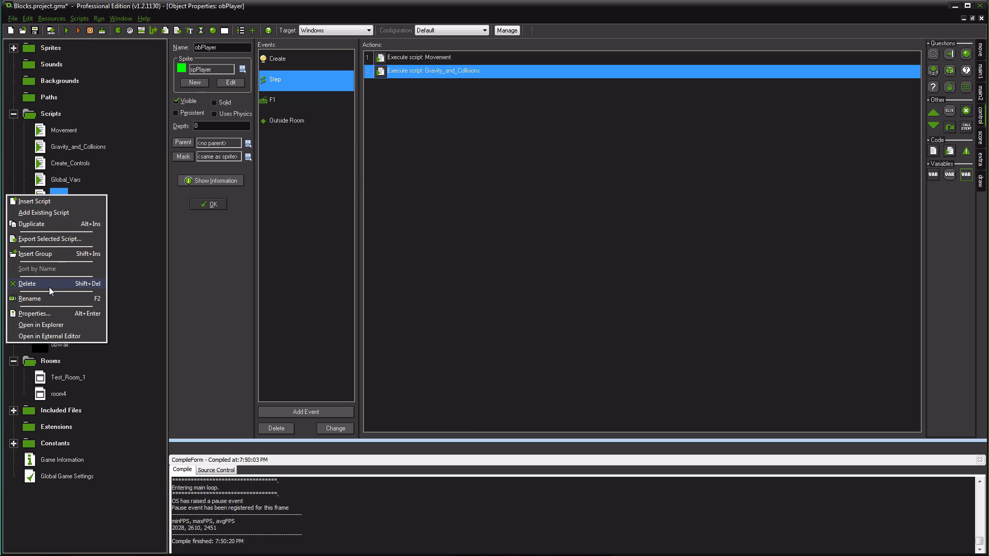
pyautogui.click(26, 283)
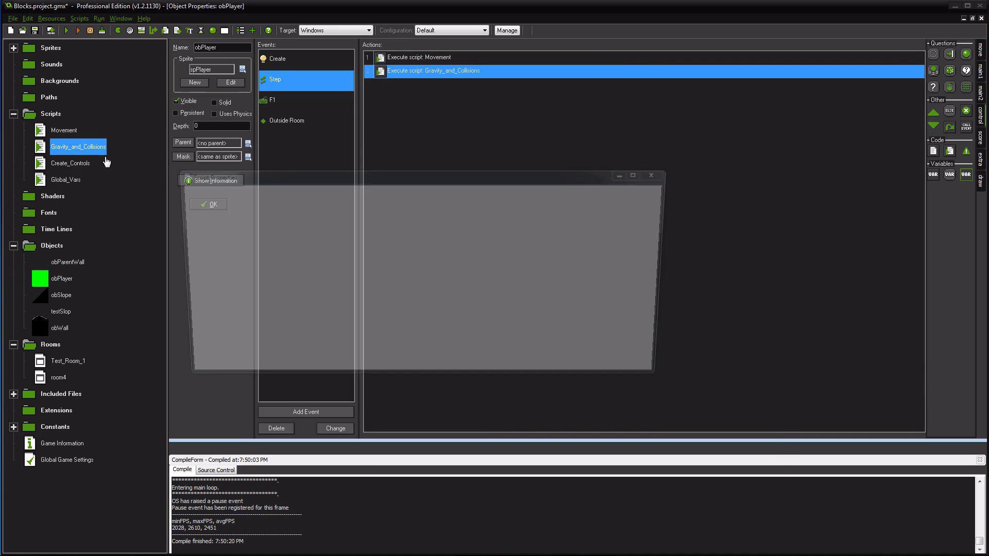
pyautogui.doubleClick(434, 71)
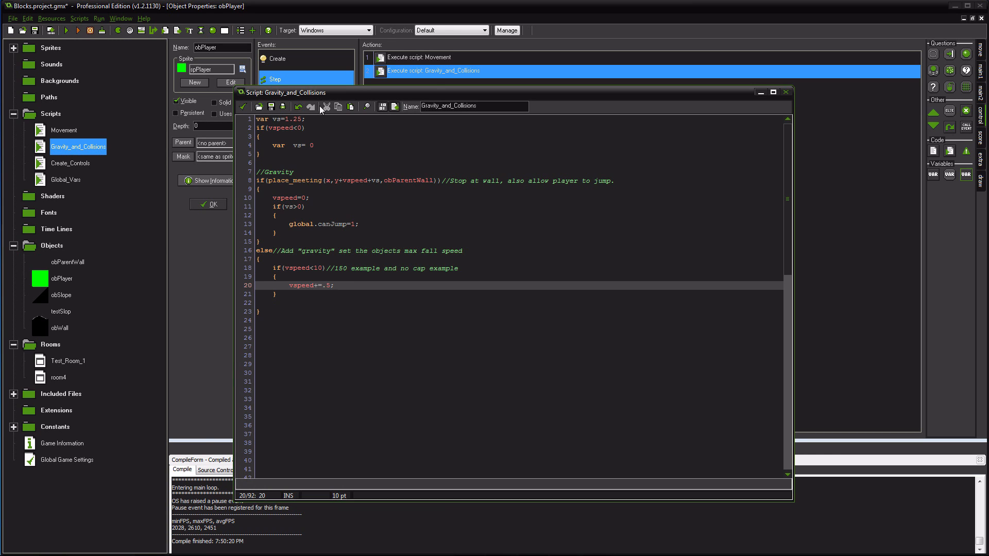
# Step: Change the fall-speed cap in the script from vspeed<10 to vspeed<15
pyautogui.click(333, 286)
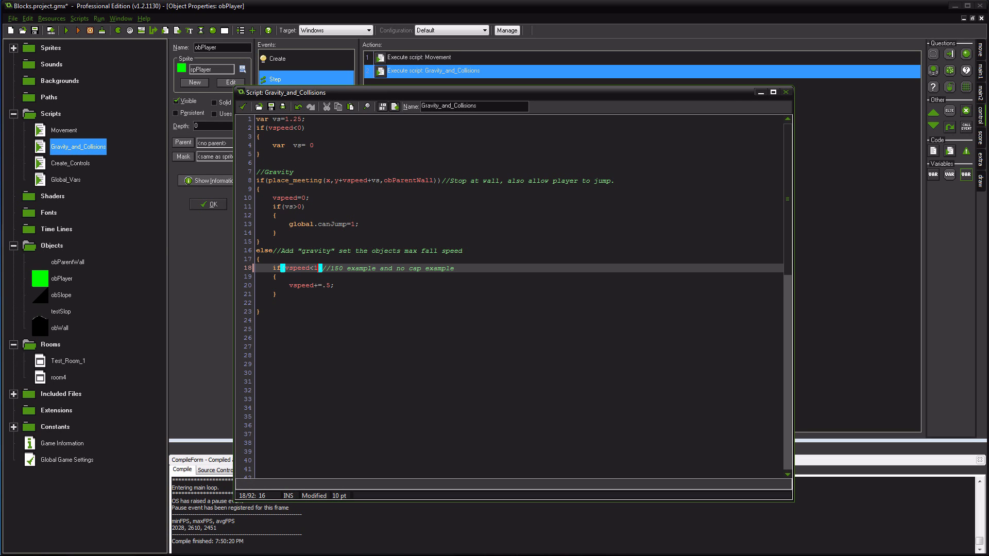
pyautogui.write('5')
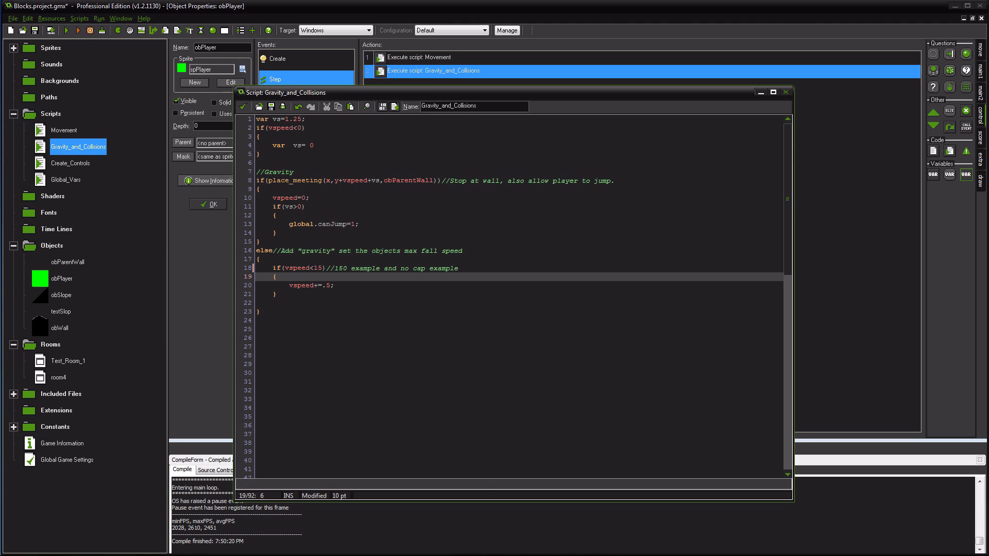
pyautogui.click(265, 136)
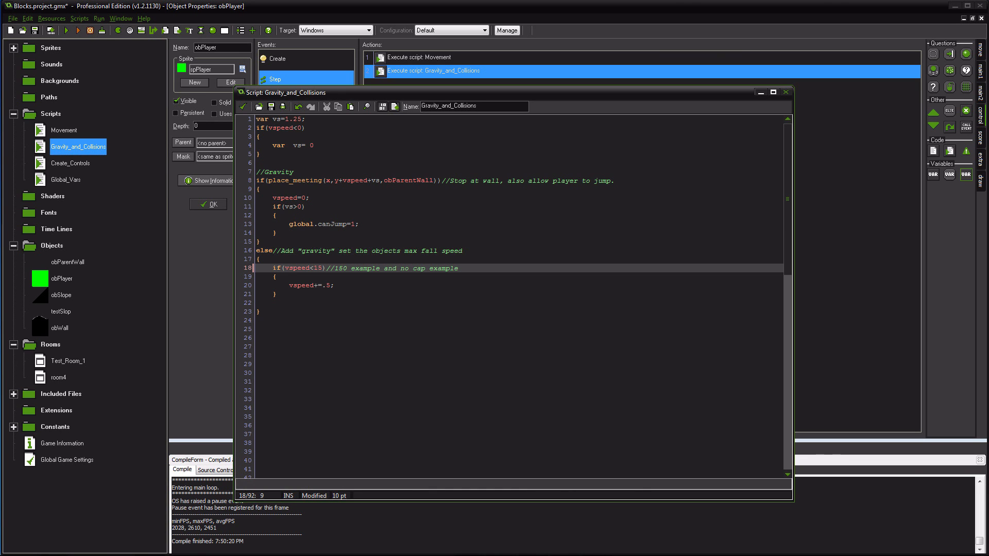
# Step: Save and close the modified Gravity_and_Collisions script
pyautogui.moveTo(284, 268); pyautogui.dragTo(323, 267)
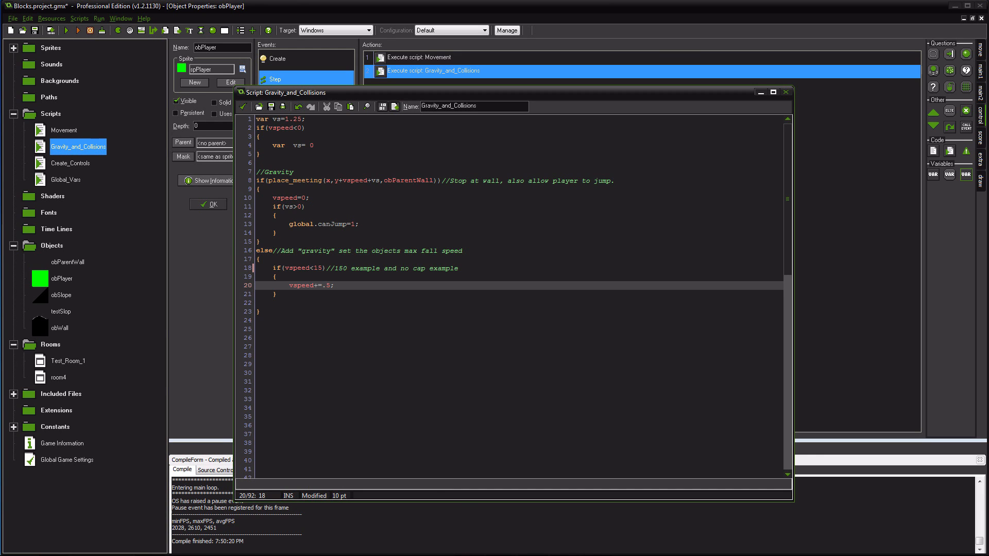
pyautogui.click(325, 285)
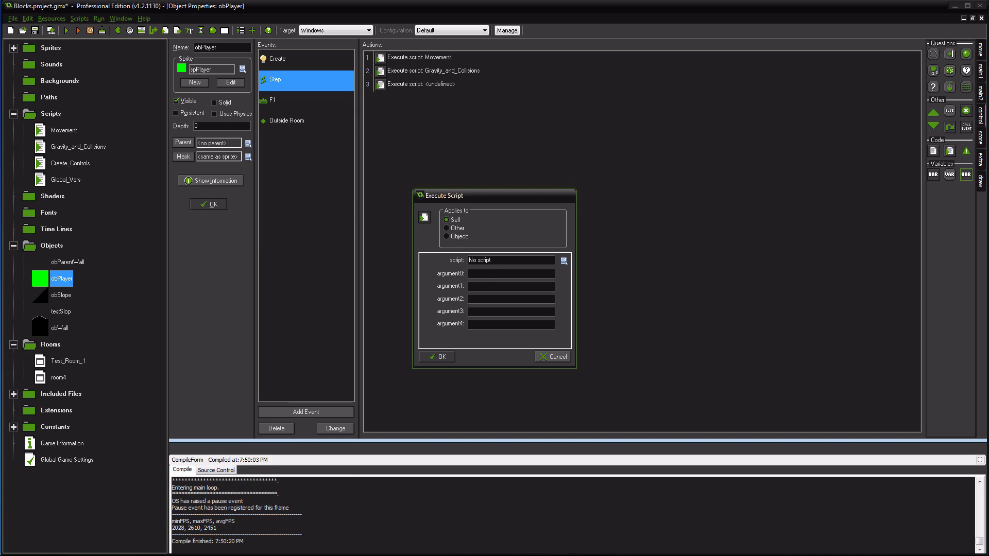
# Step: Cancel the Execute Script dialog and delete the undefined third action from the Step event
pyautogui.click(563, 260)
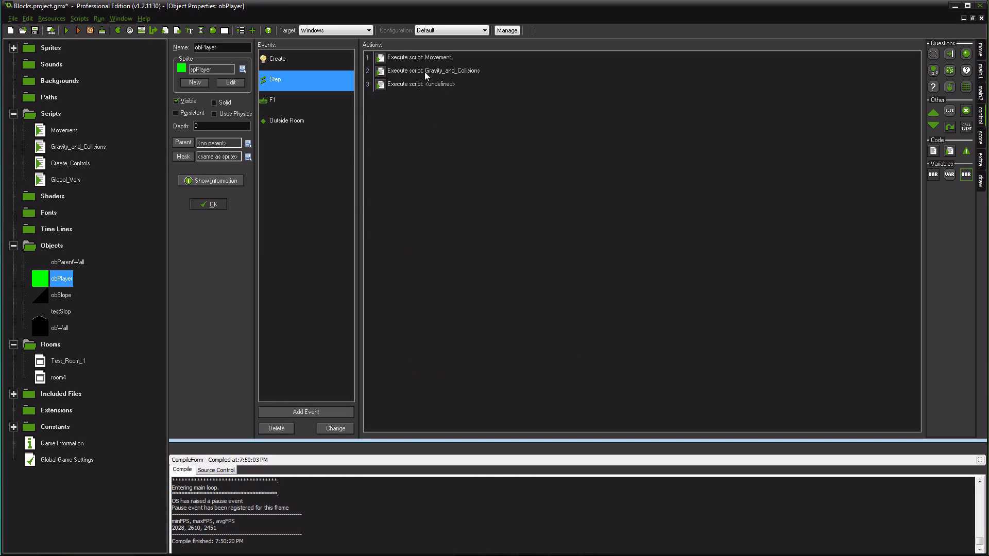
pyautogui.moveTo(416, 108)
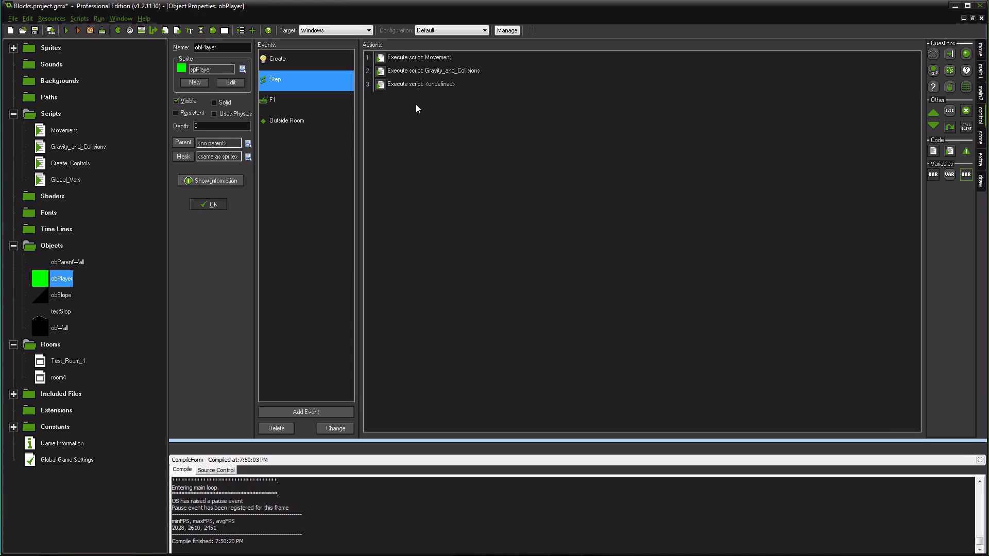
pyautogui.click(420, 84)
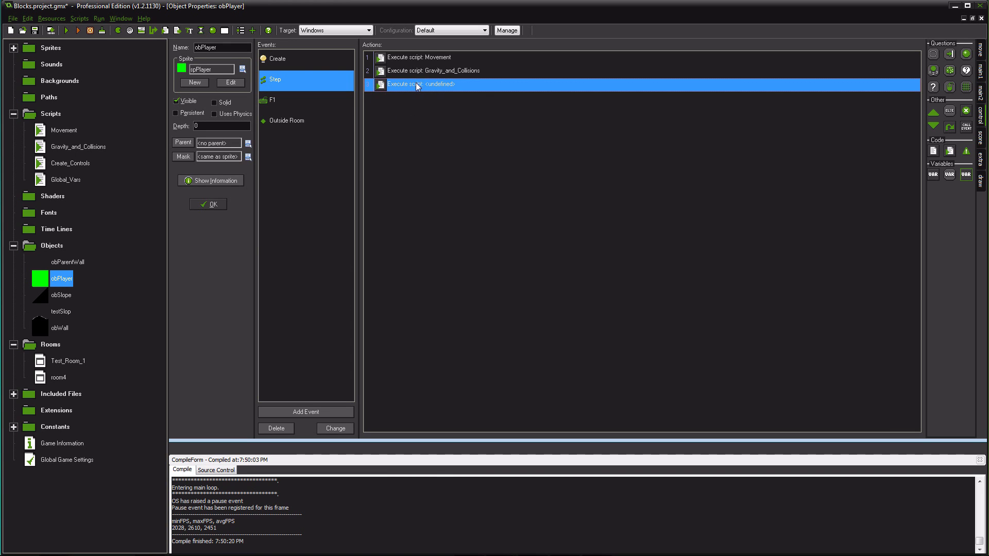
pyautogui.click(434, 70)
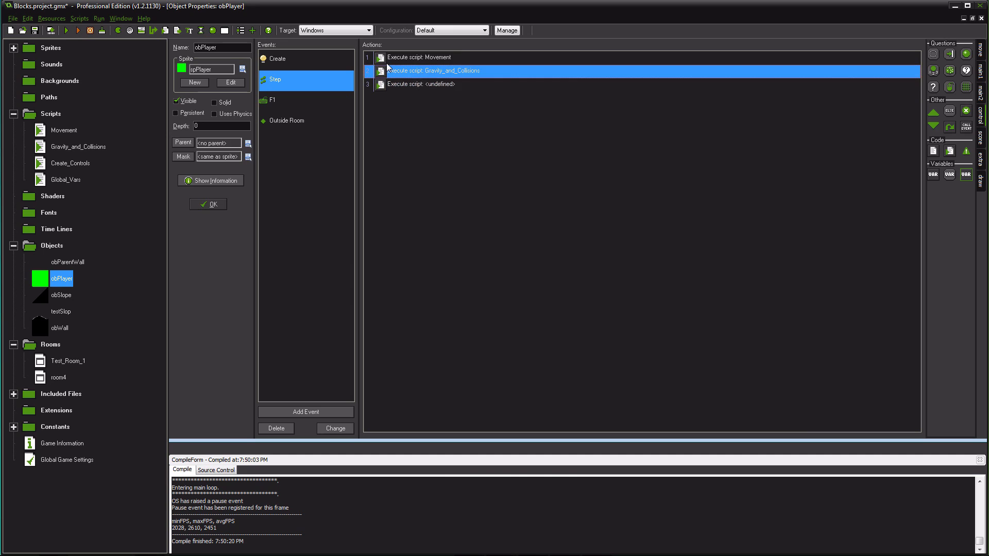
pyautogui.rightClick(422, 84)
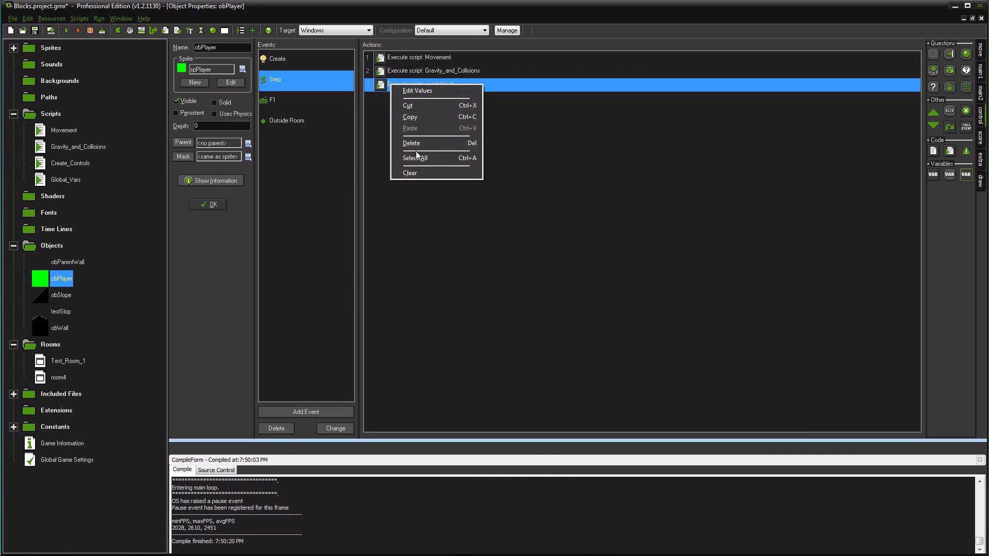
pyautogui.click(411, 143)
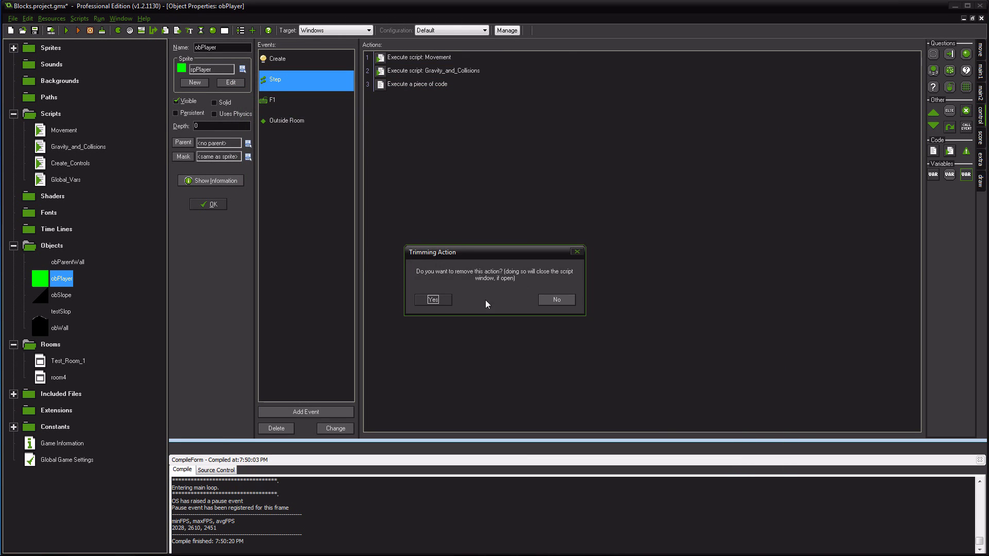
pyautogui.moveTo(511, 292)
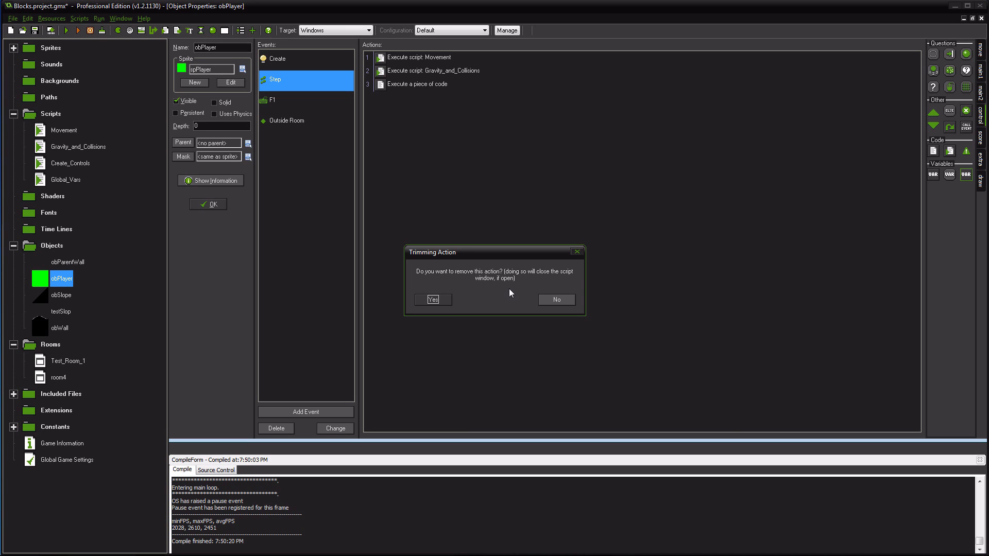
pyautogui.click(433, 300)
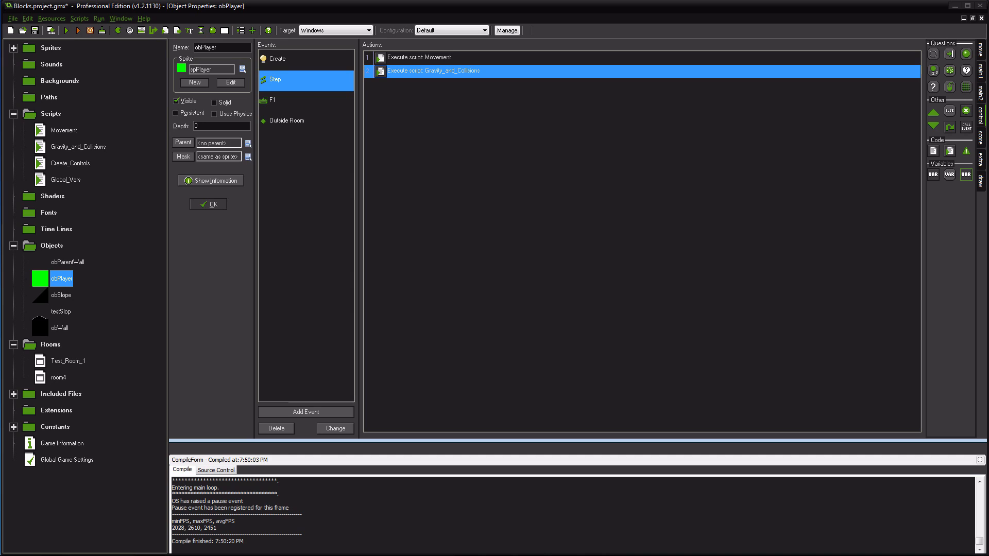
pyautogui.moveTo(136, 127)
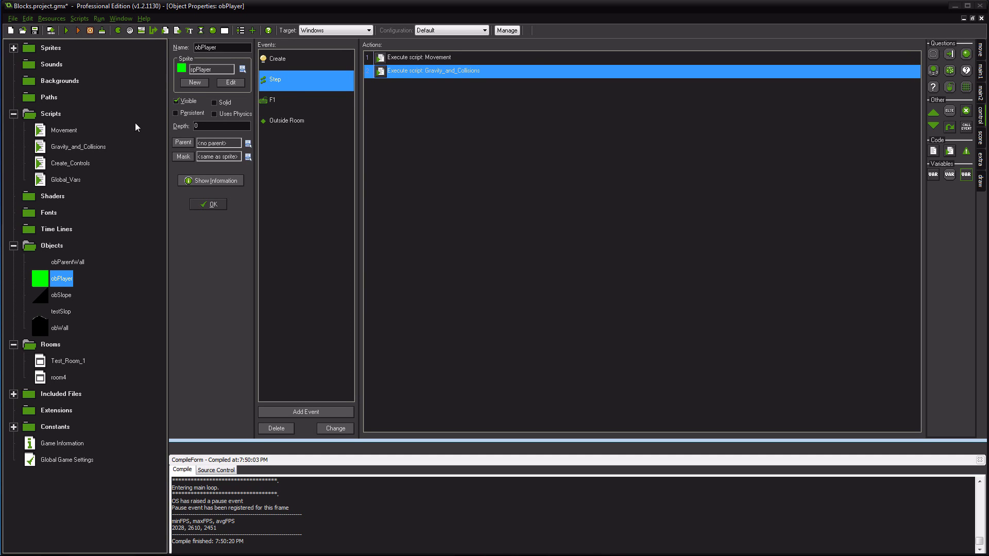
pyautogui.moveTo(425, 106)
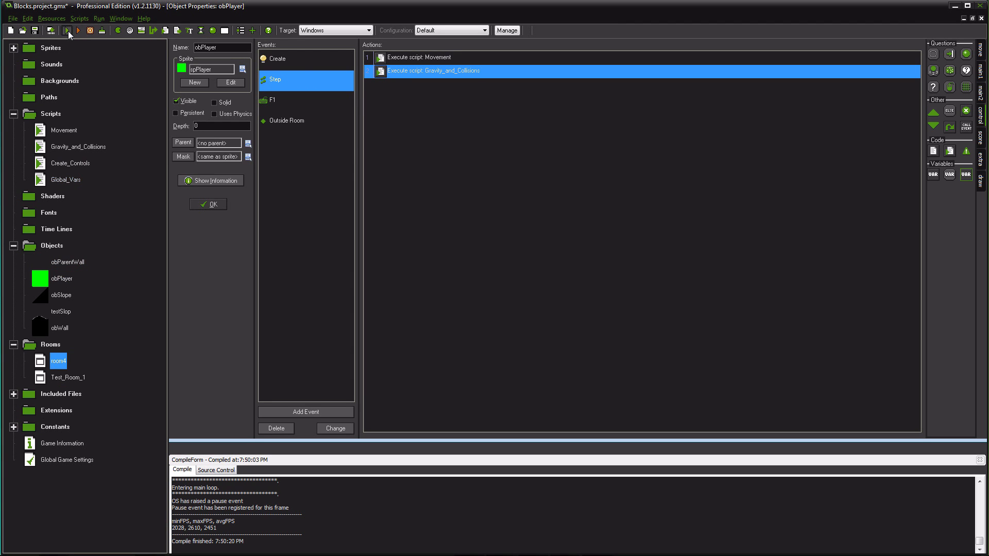
# Step: Run the game starting in room4, then run it again from Test_Room_1
pyautogui.click(75, 30)
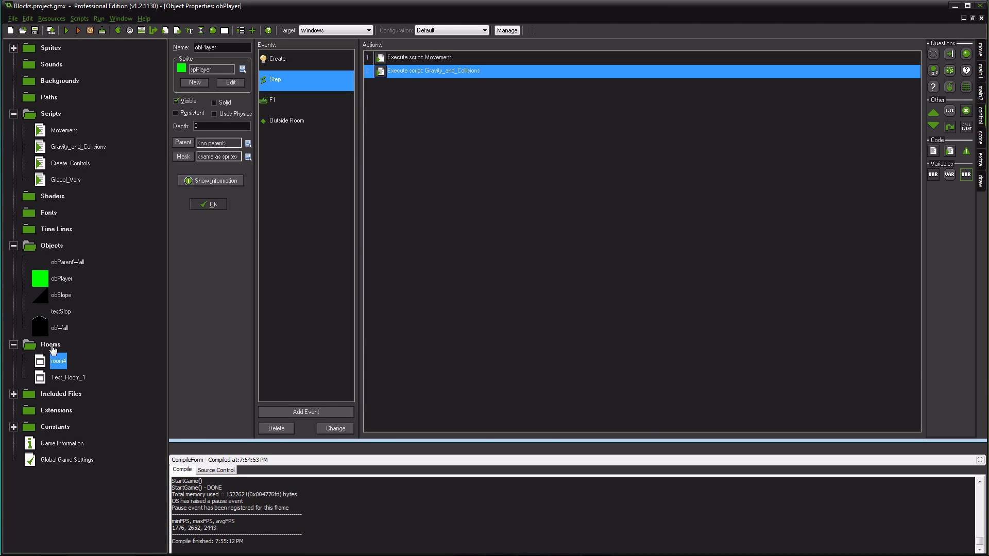
pyautogui.moveTo(59, 296)
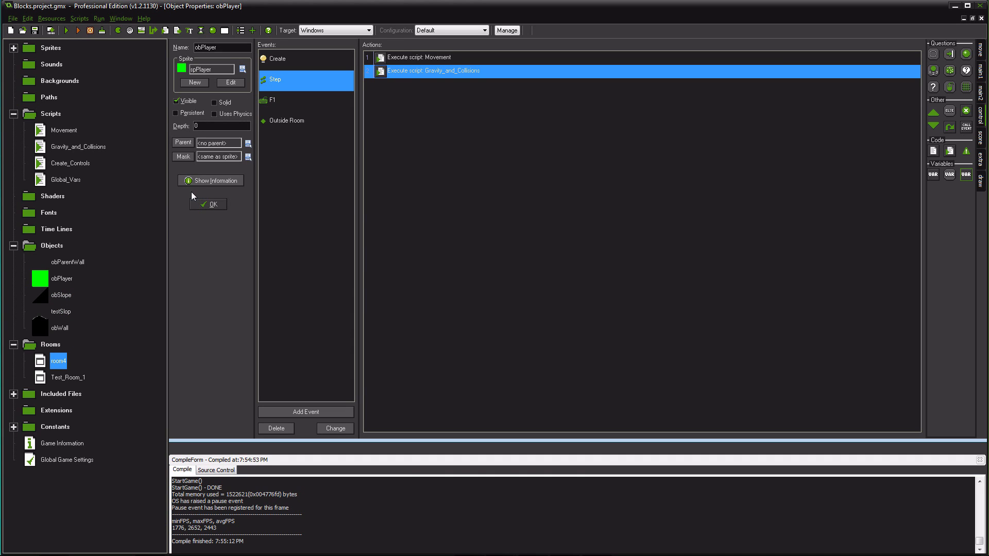
pyautogui.moveTo(434, 218)
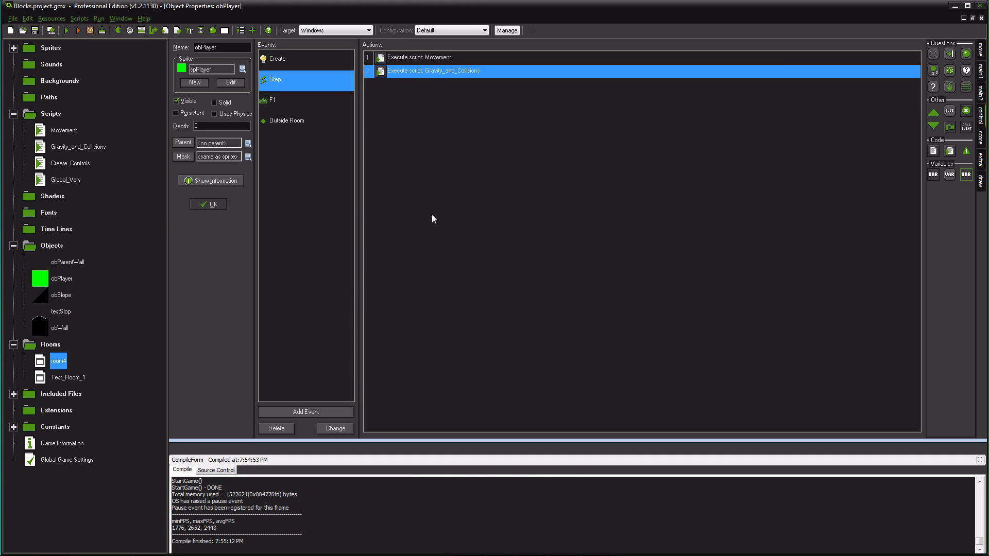
pyautogui.moveTo(439, 235)
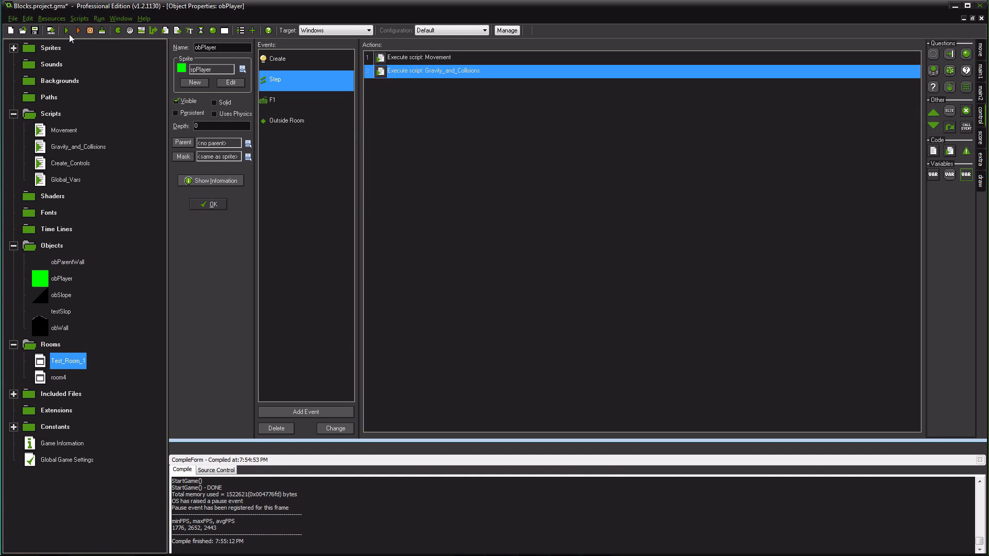
pyautogui.click(68, 30)
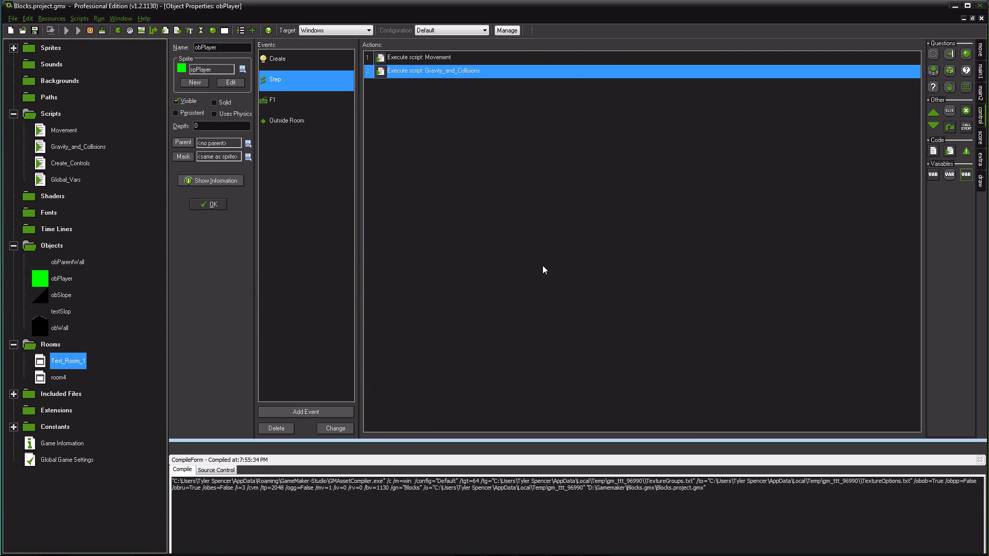